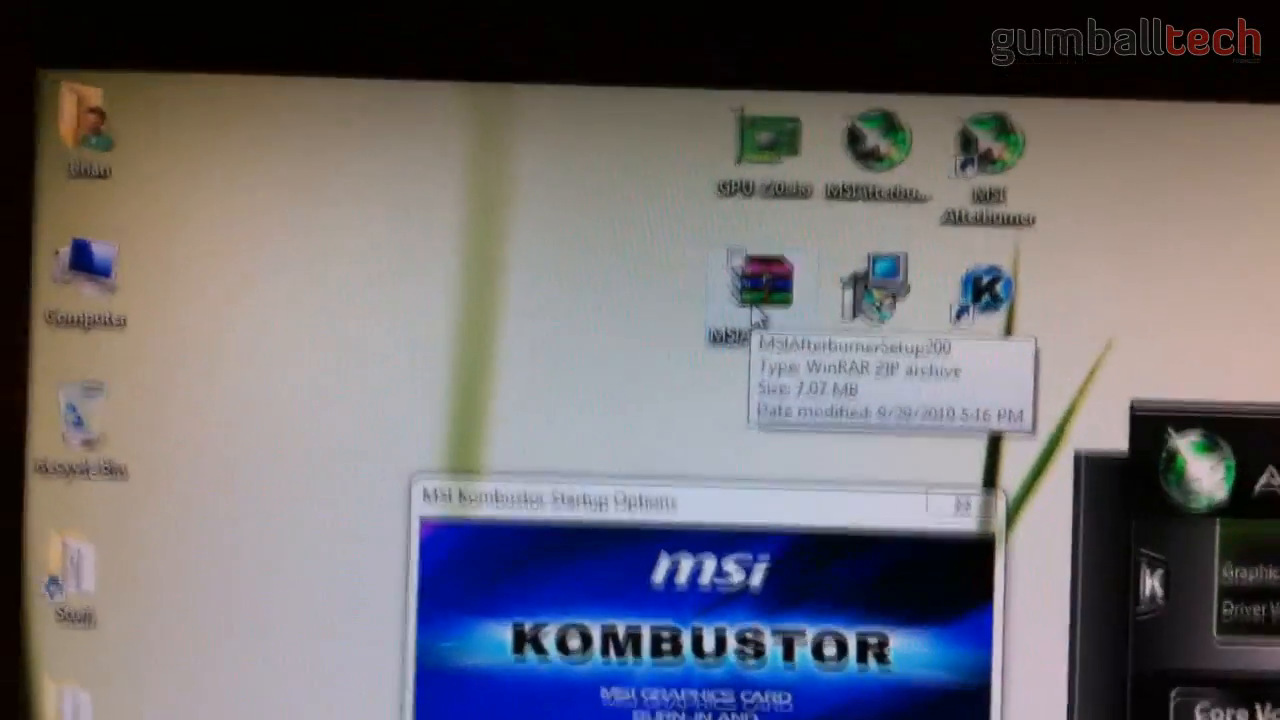
# Step: Launch GPU-Z from its desktop shortcut to read the graphics card's sensors
pyautogui.doubleClick(764, 290)
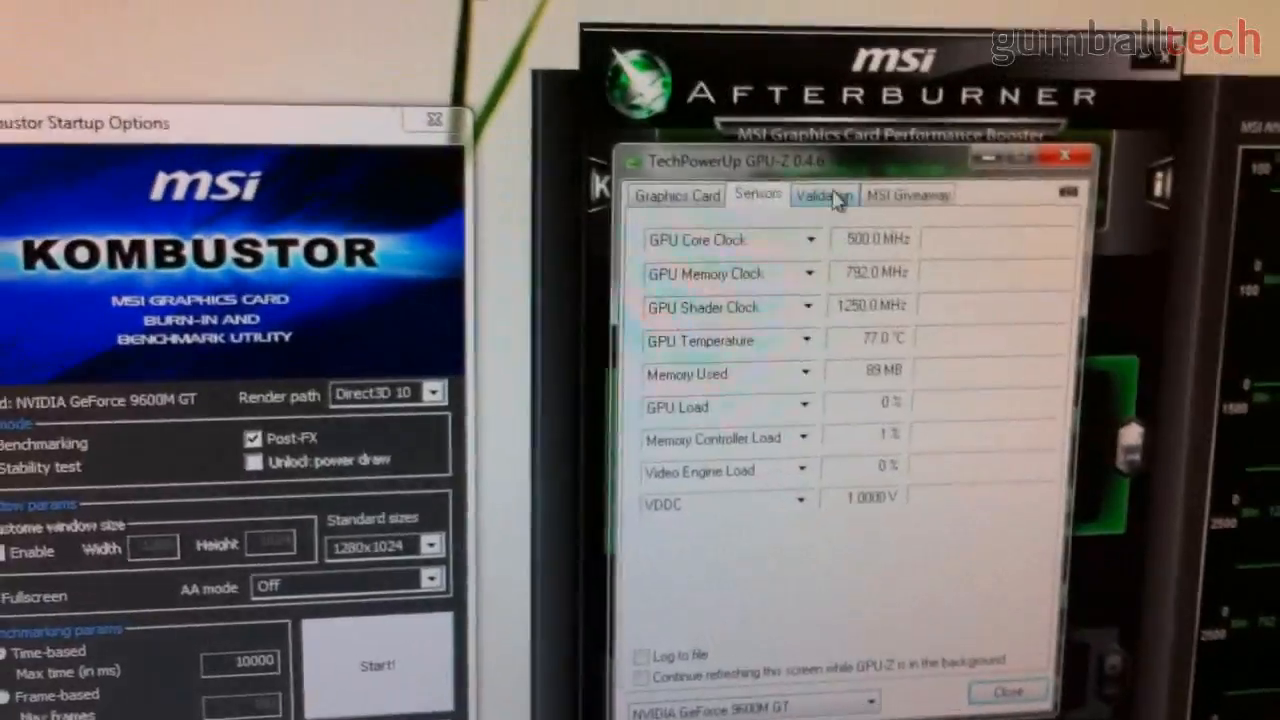
# Step: Show the GeForce 9600M GT's live readings: core clock, memory clock, temperature and load
pyautogui.click(686, 196)
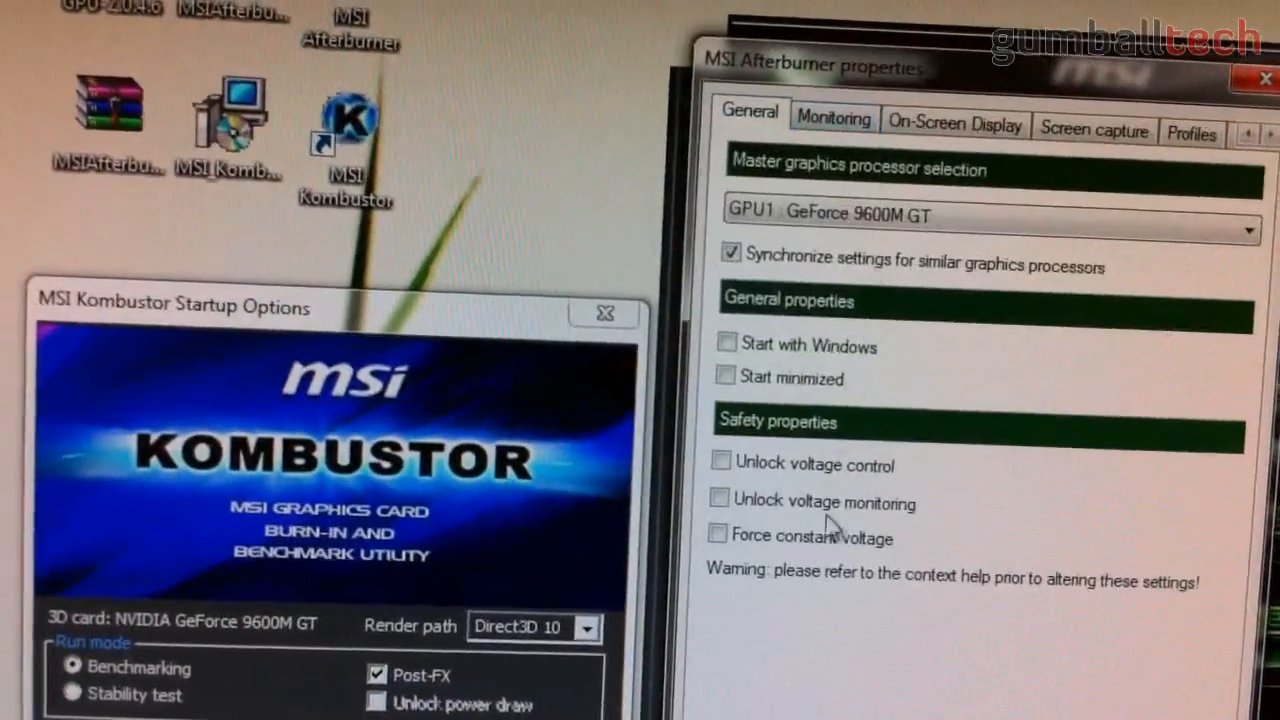
# Step: Move through Afterburner's Screen capture settings page and on to Profiles
pyautogui.click(1094, 132)
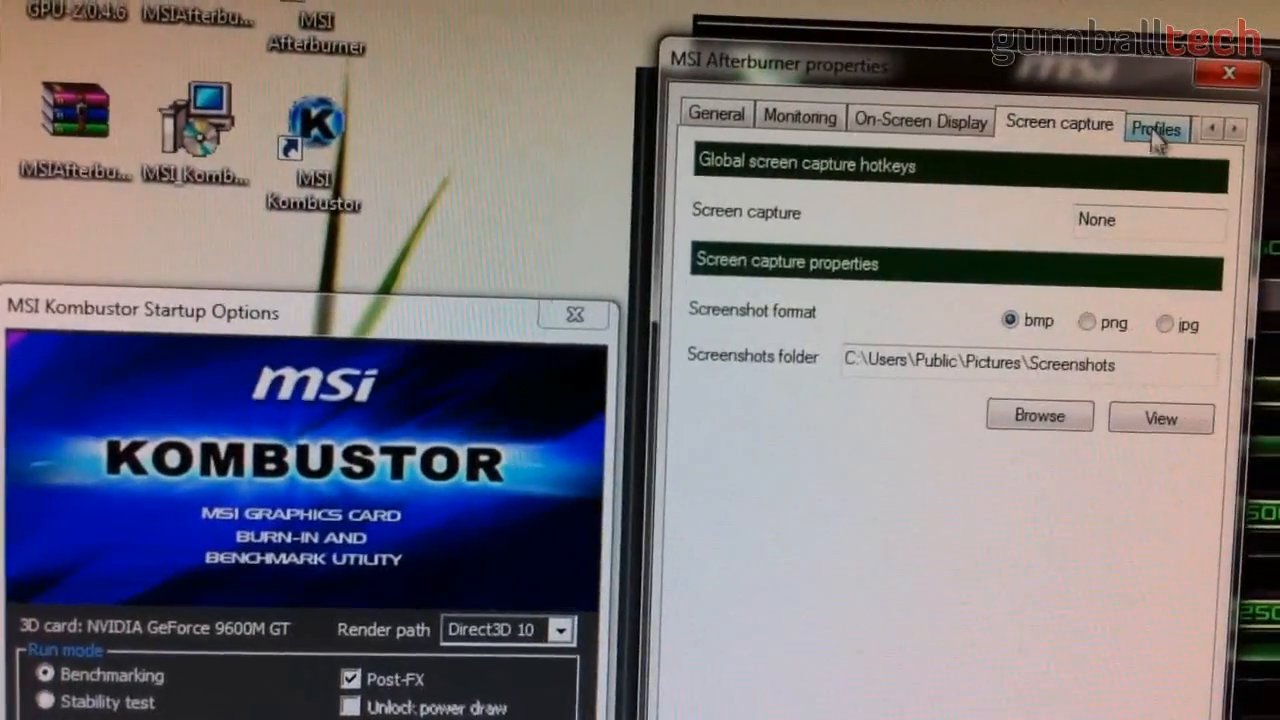
pyautogui.click(798, 124)
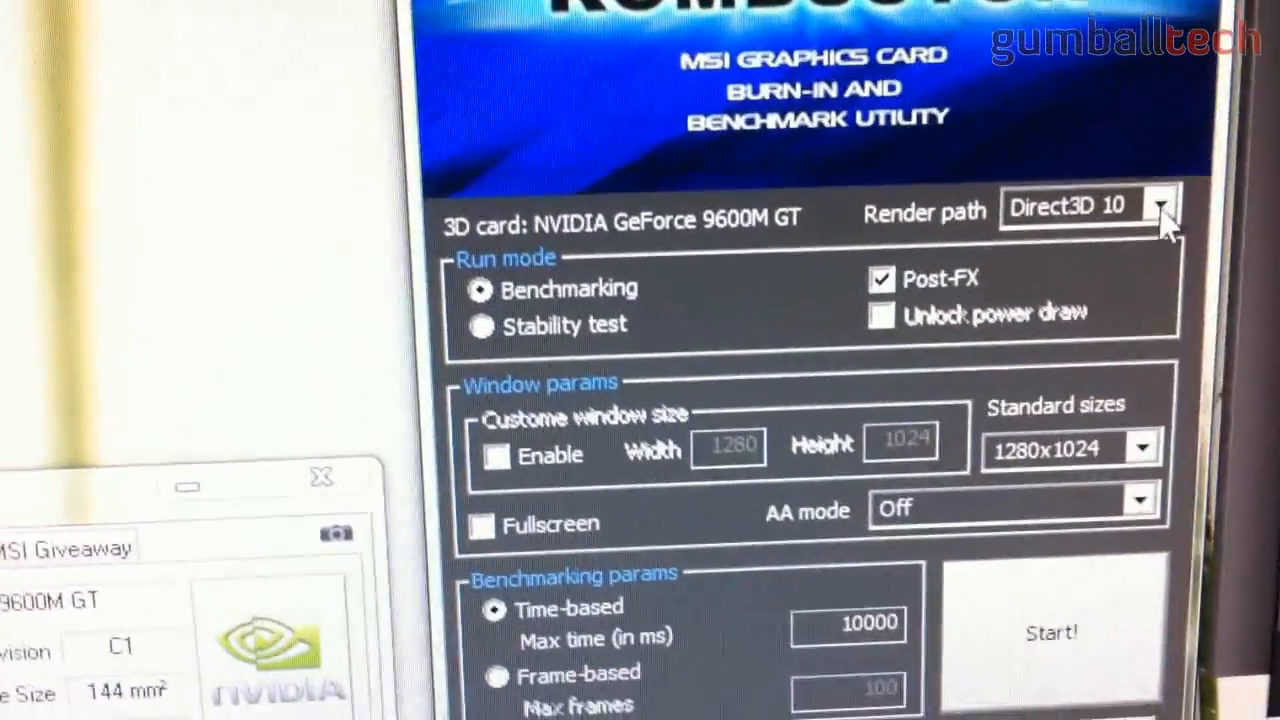
# Step: Review Kombustor's render paths and keep Direct3D 10 for the benchmark
pyautogui.click(1160, 206)
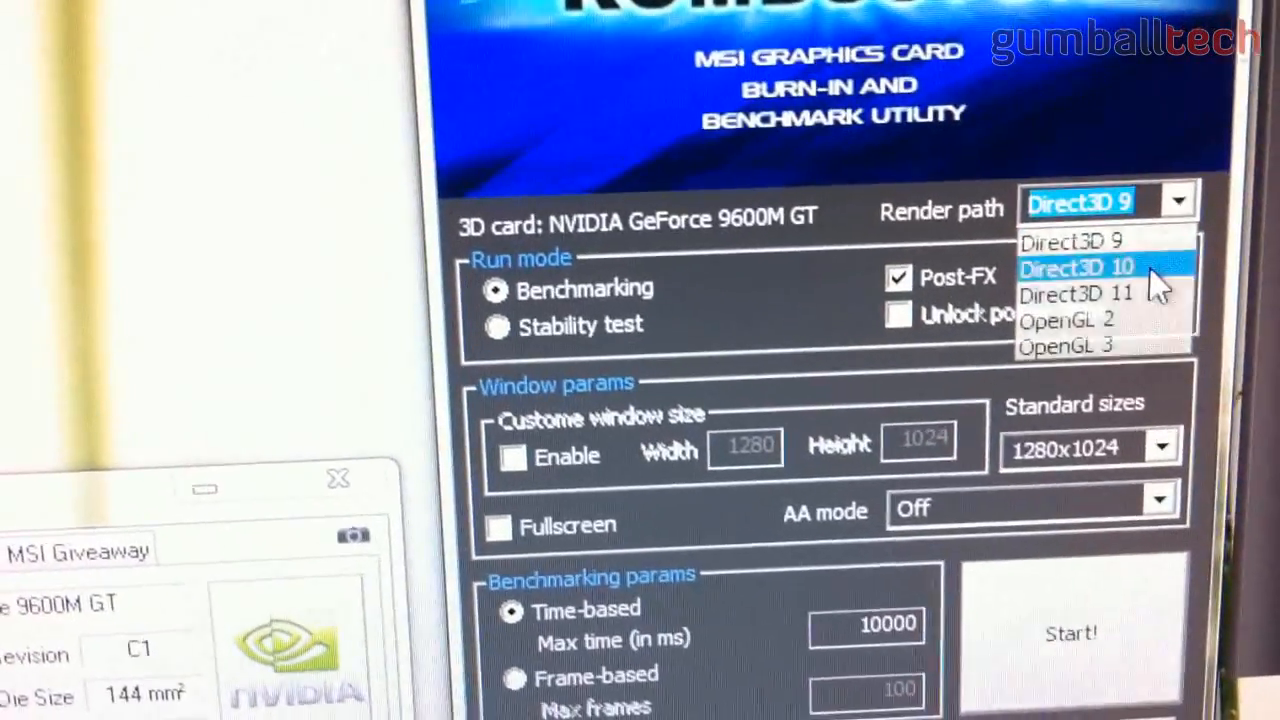
pyautogui.click(1076, 268)
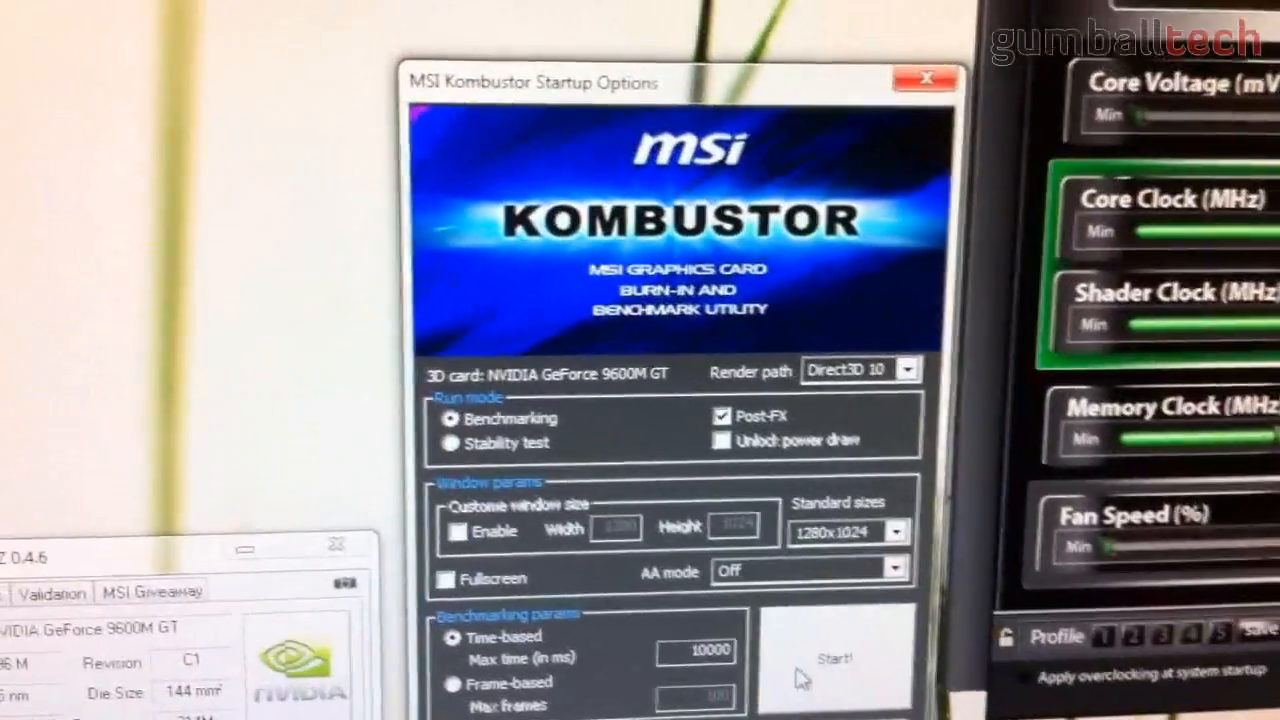
pyautogui.click(836, 658)
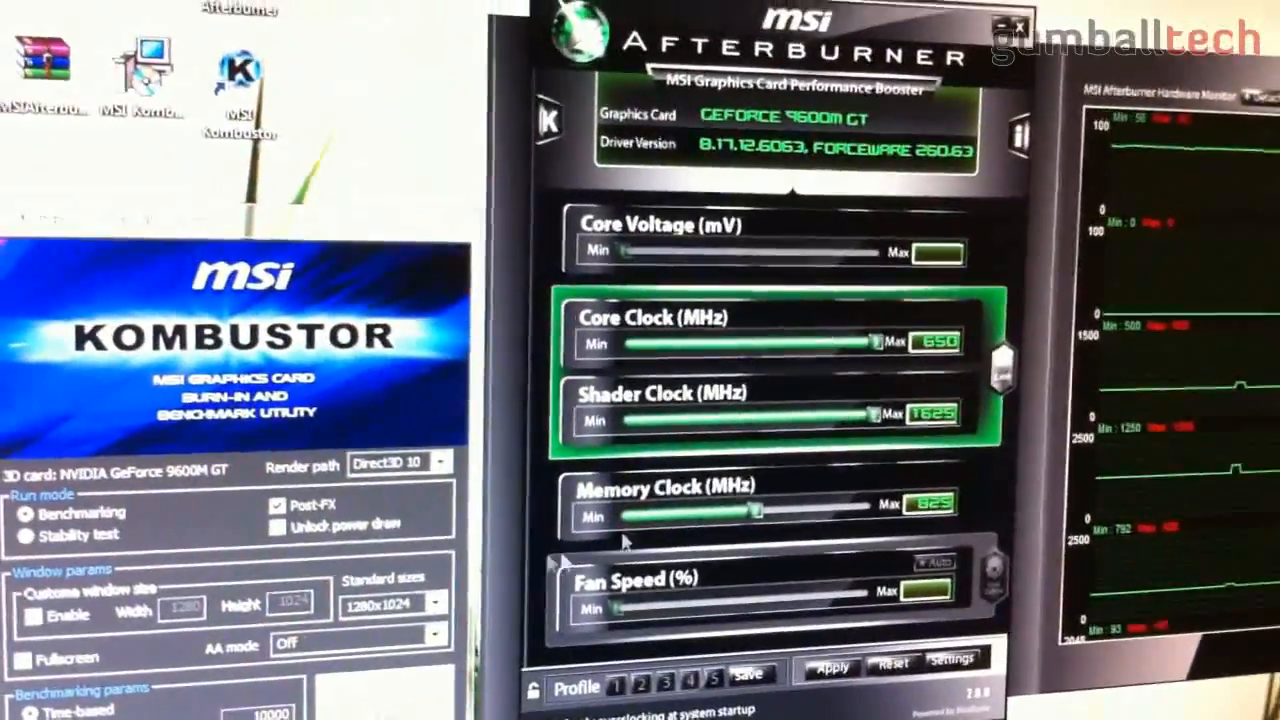
# Step: Apply the maximised core, shader and memory clocks to the GeForce 9600M GT
pyautogui.click(830, 670)
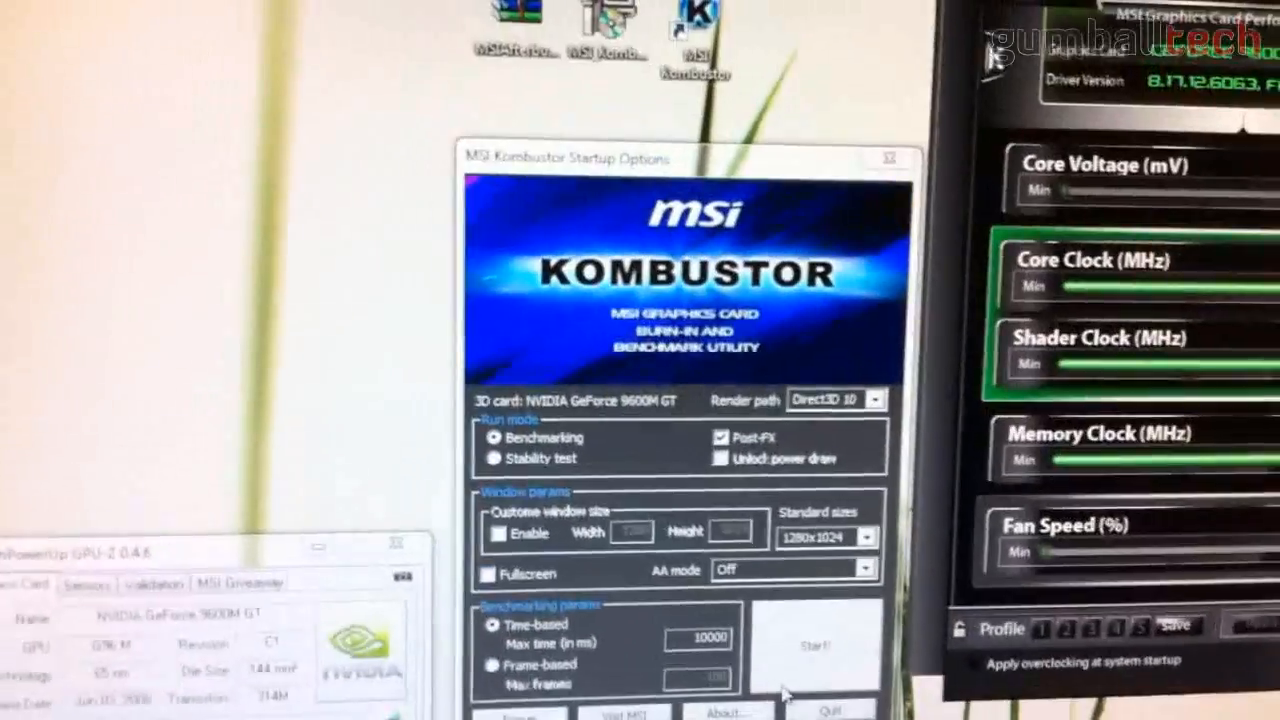
pyautogui.click(816, 644)
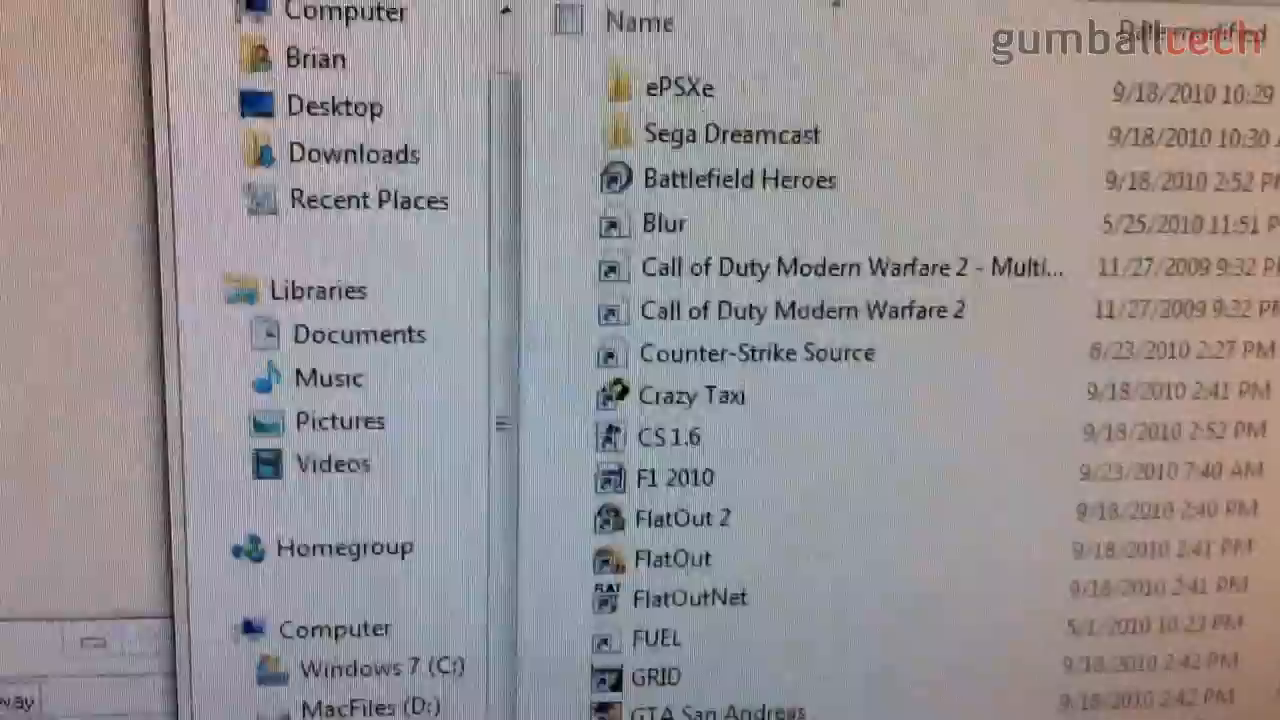
# Step: Scroll the games folder to Halo, Just Cause 2, RollerCoaster Tycoon 3 and TrackMania Nations Forever
pyautogui.scroll(-3)
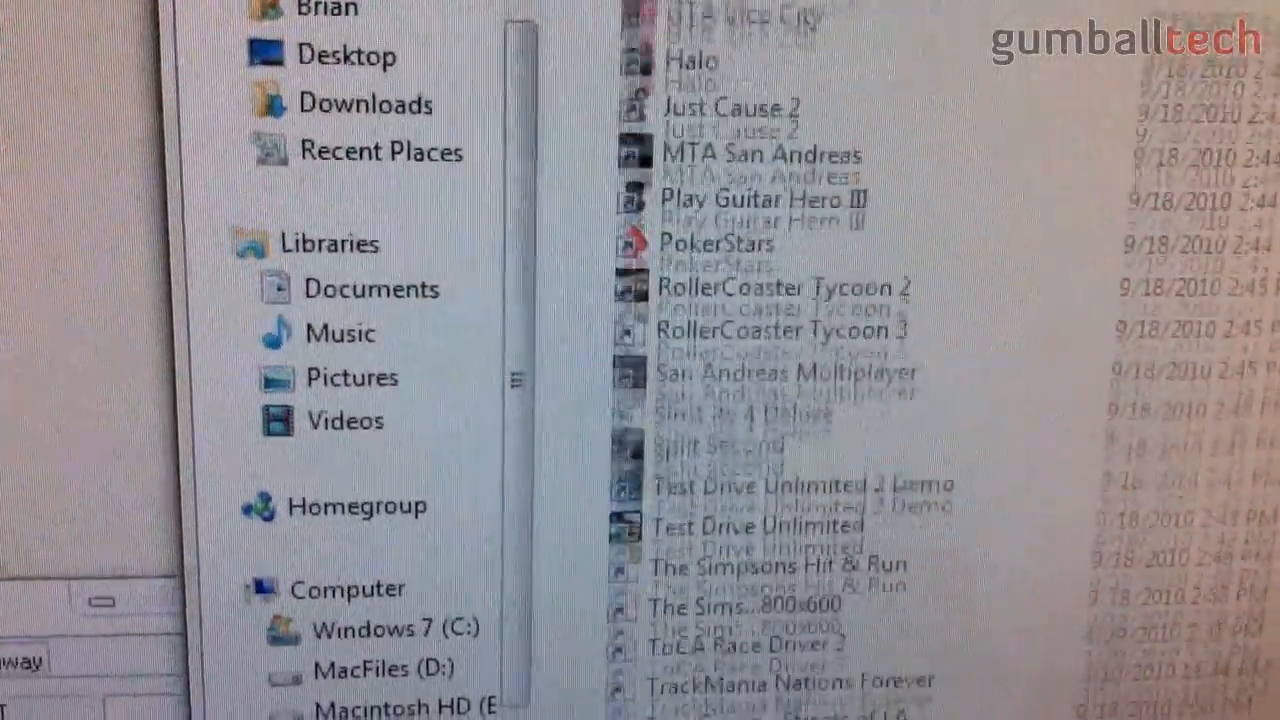